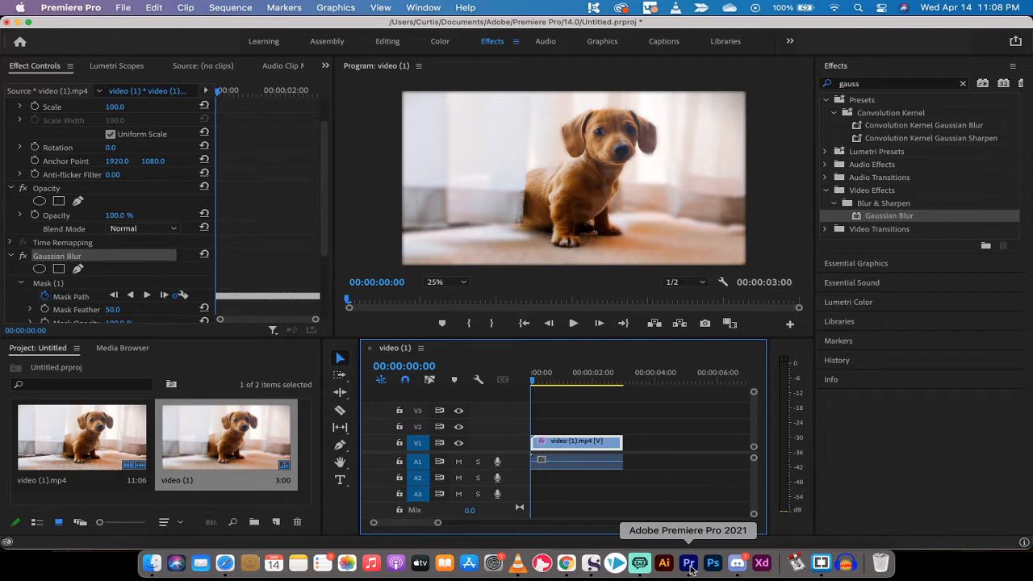
mouse_move(758, 563)
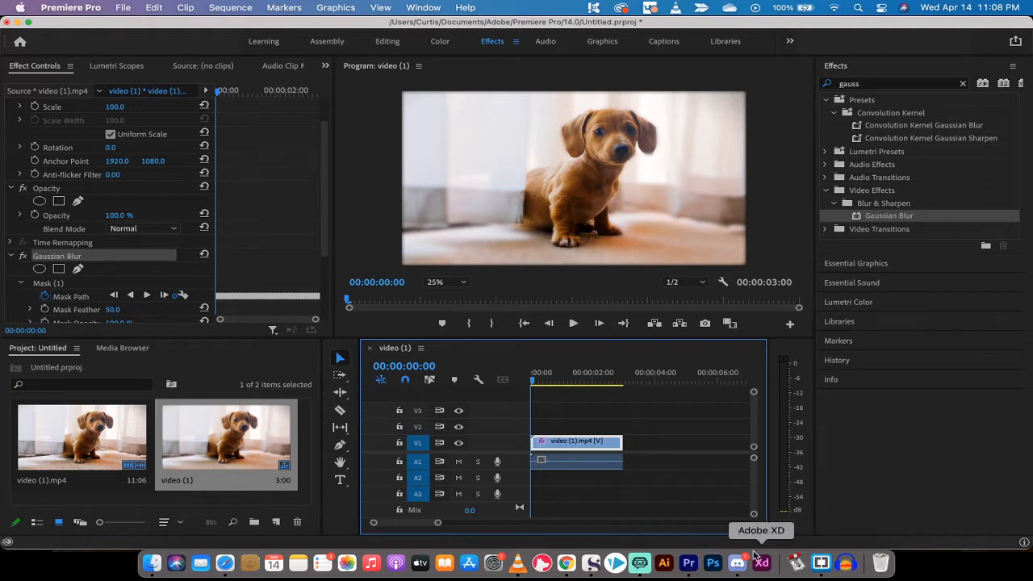
mouse_move(400, 396)
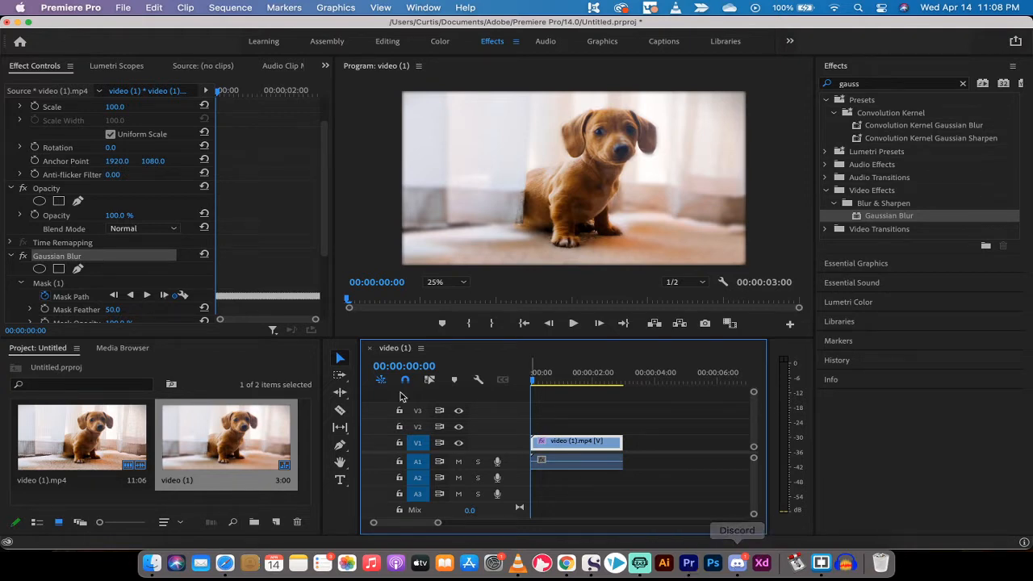
- Play the puppy clip with its masked Gaussian Blur in the Program Monitor
left_click(23, 256)
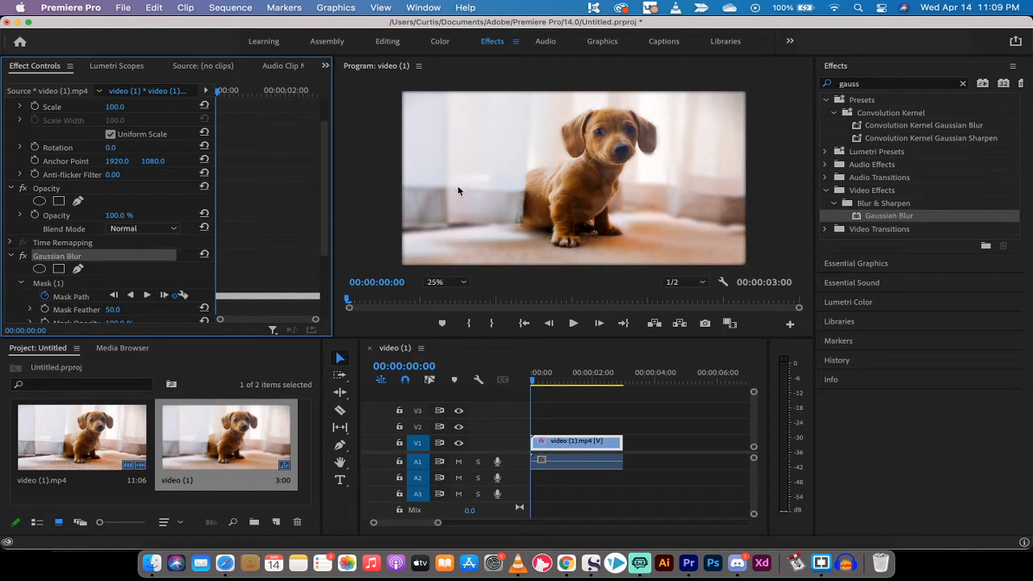
mouse_move(494, 318)
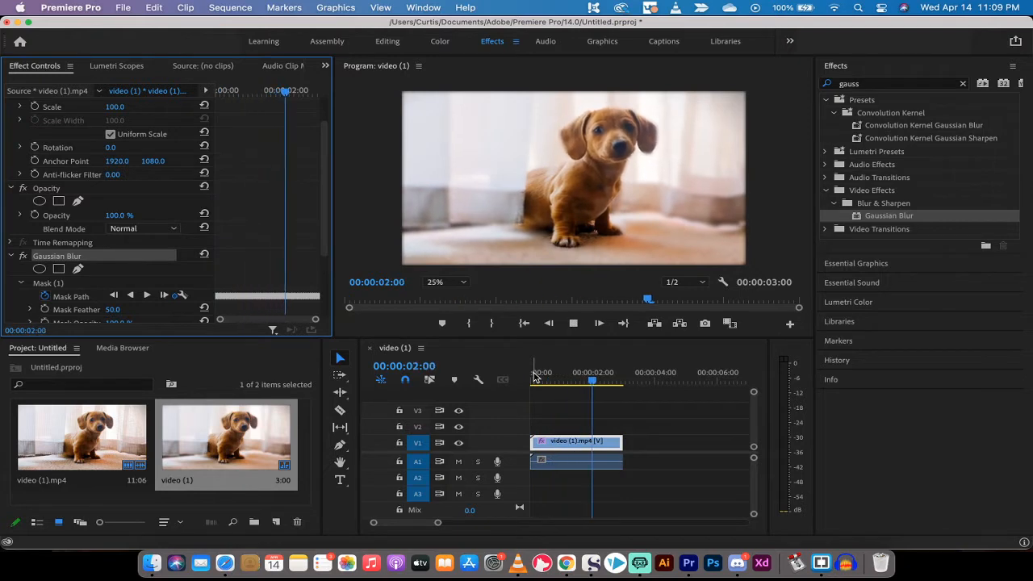
- Return the playhead to the clip start and delete the existing Gaussian Blur
left_click_drag(592, 381, 557, 381)
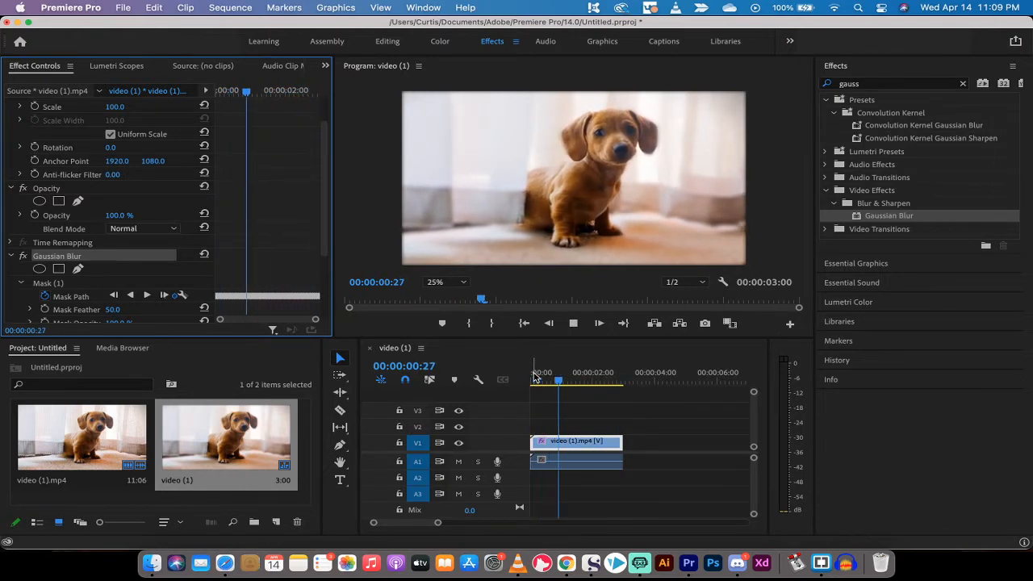
left_click(532, 380)
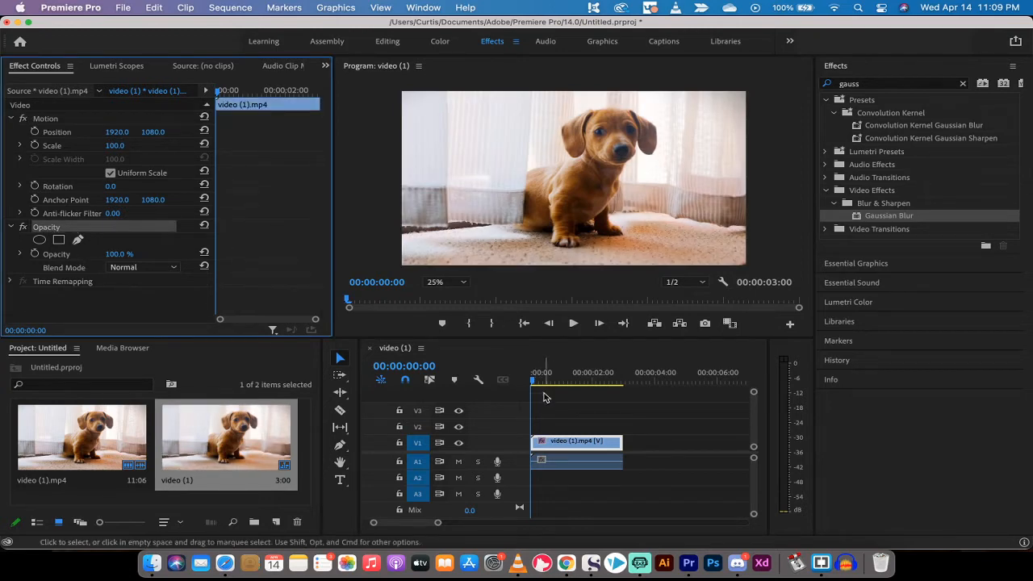
- Find Gaussian Blur via a 'gauss' search and drop it onto the puppy clip in V1
left_click(578, 381)
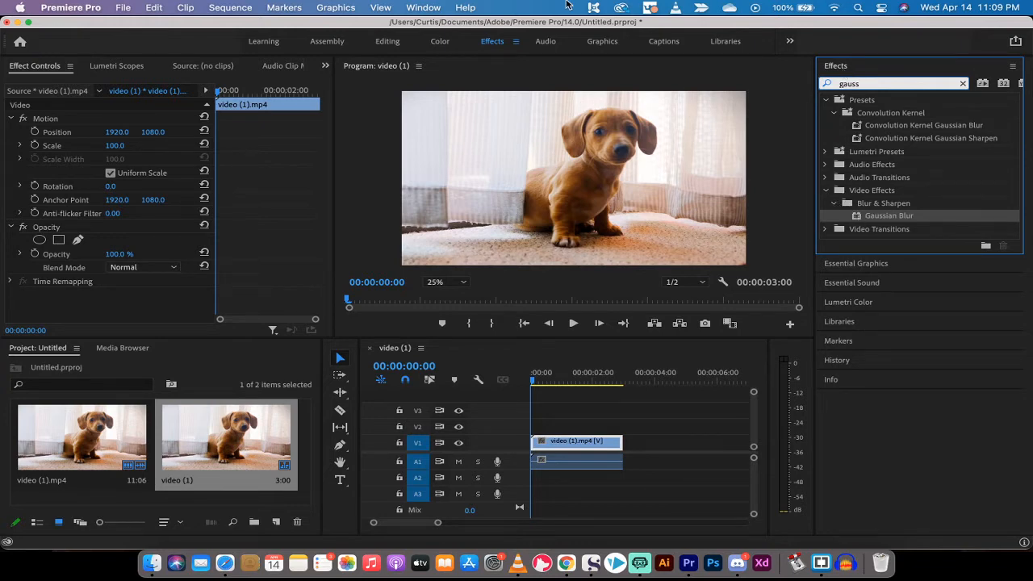
left_click(422, 7)
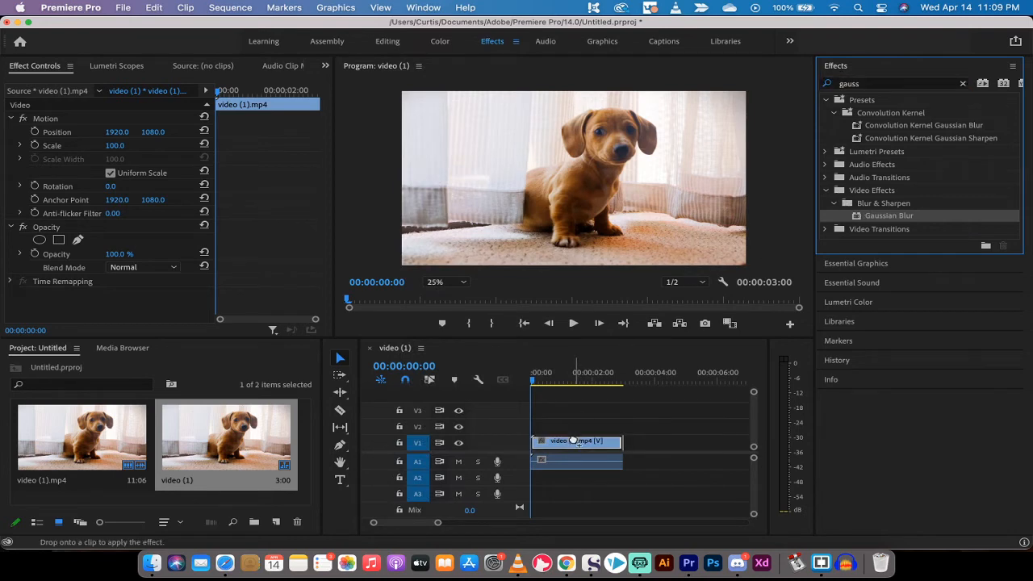
left_click_drag(887, 215, 576, 441)
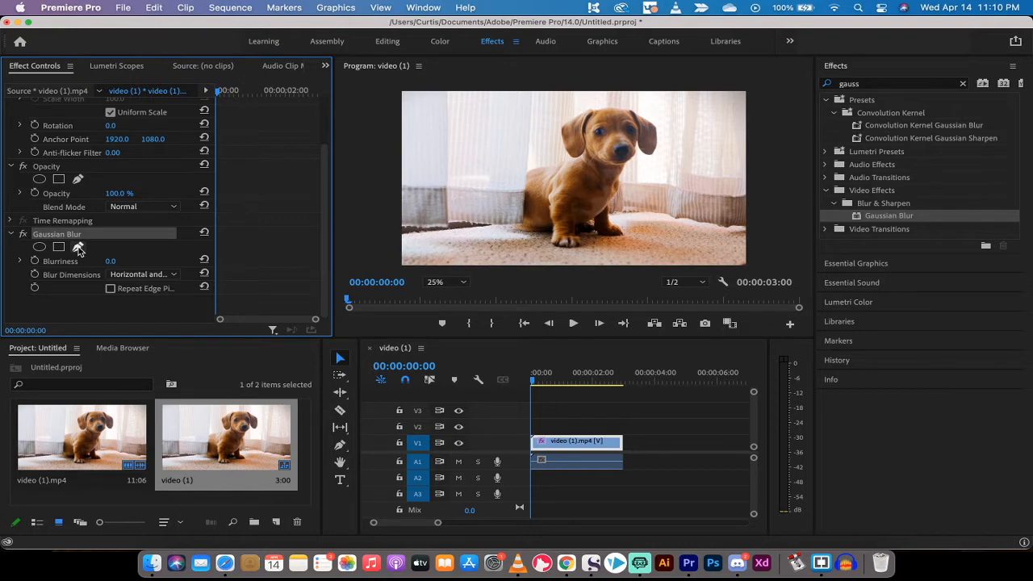
- Draw a closed Pen mask tracing around the puppy's body on the Gaussian Blur
left_click(78, 246)
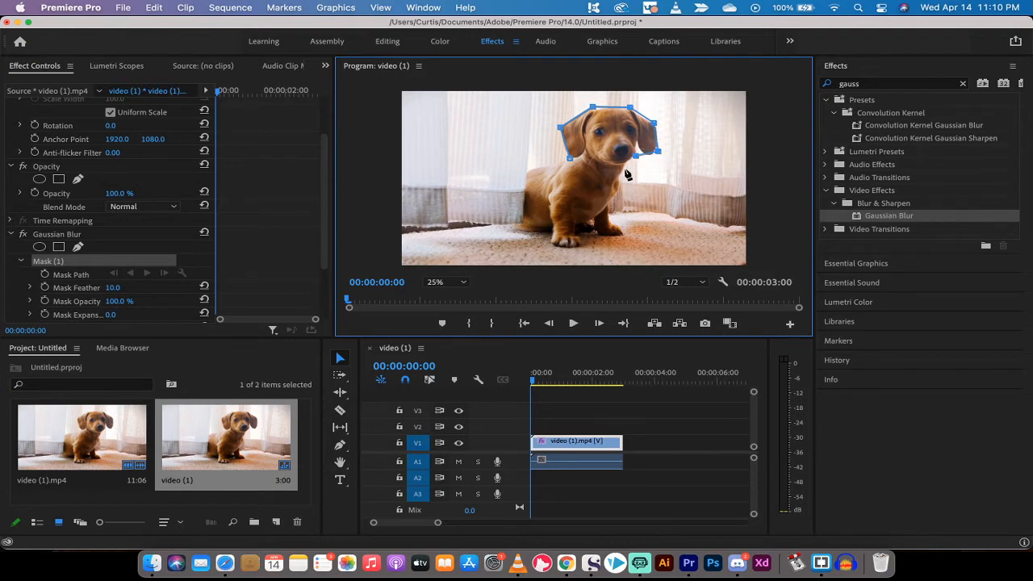
mouse_move(619, 196)
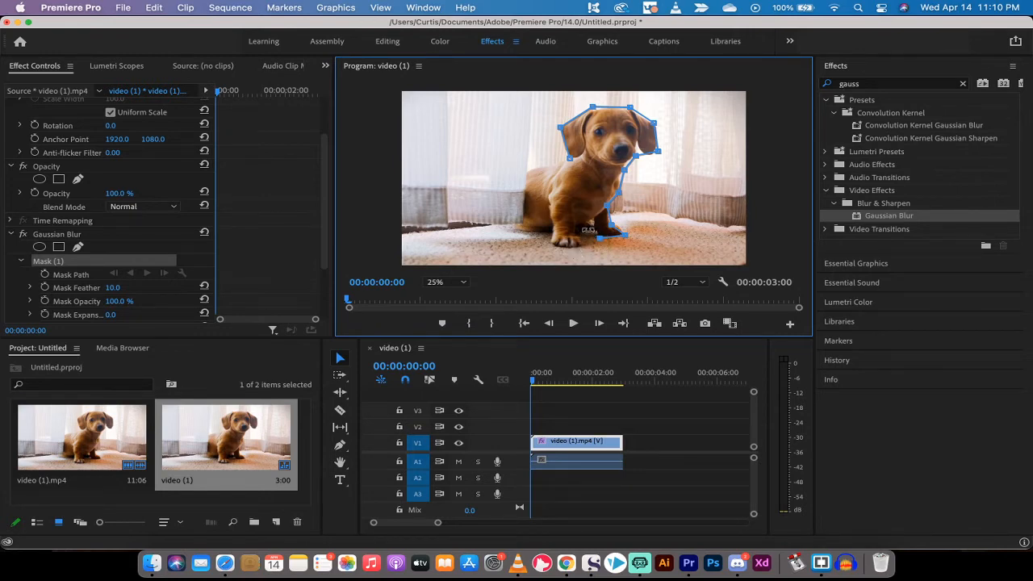
left_click_drag(589, 230, 553, 246)
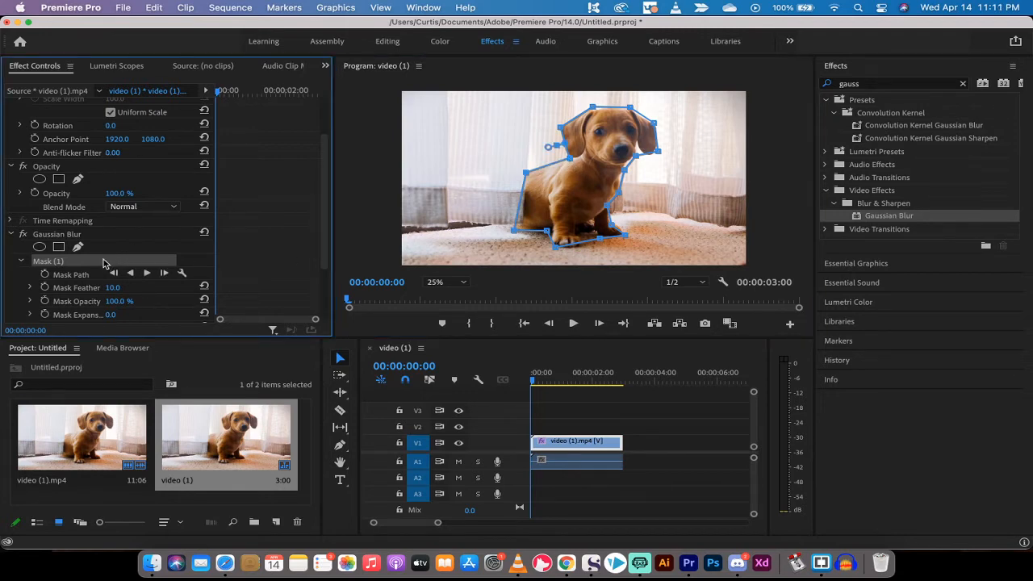
mouse_move(146, 272)
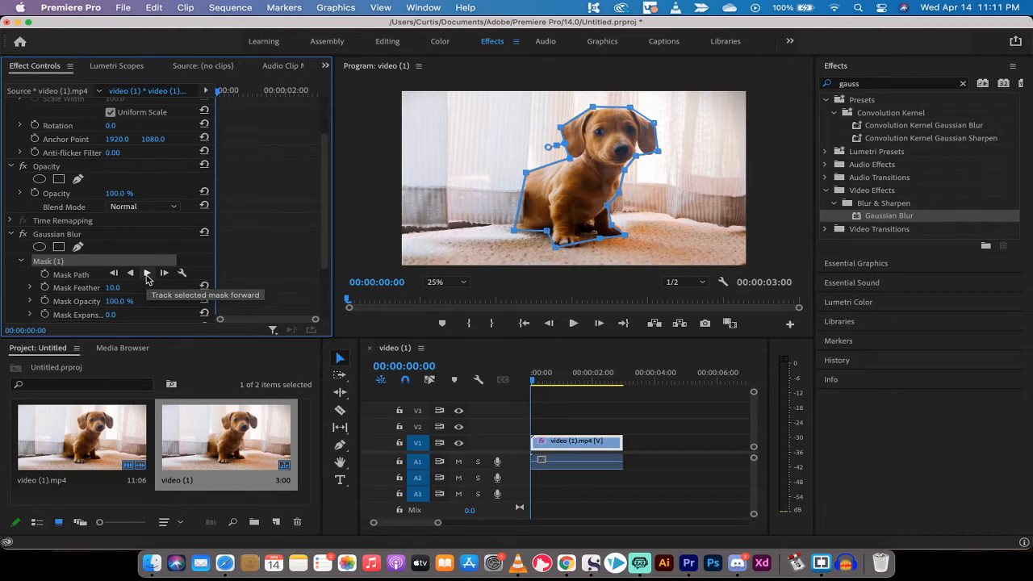
- Track the puppy mask forward through to the end of the clip
left_click(148, 273)
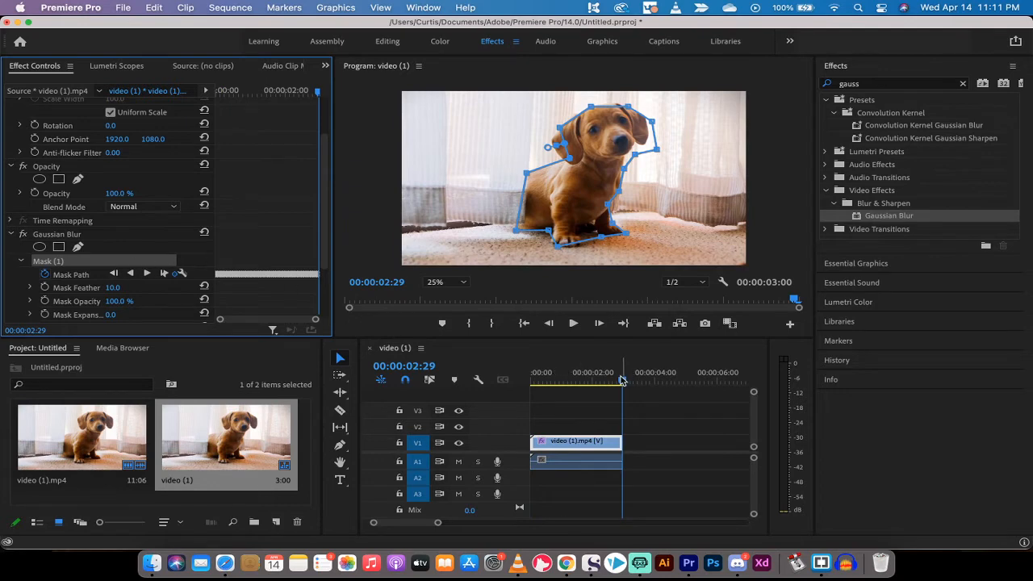
- Scrub from the clip start toward its end, inspecting the tracked mask at several frames
left_click(531, 372)
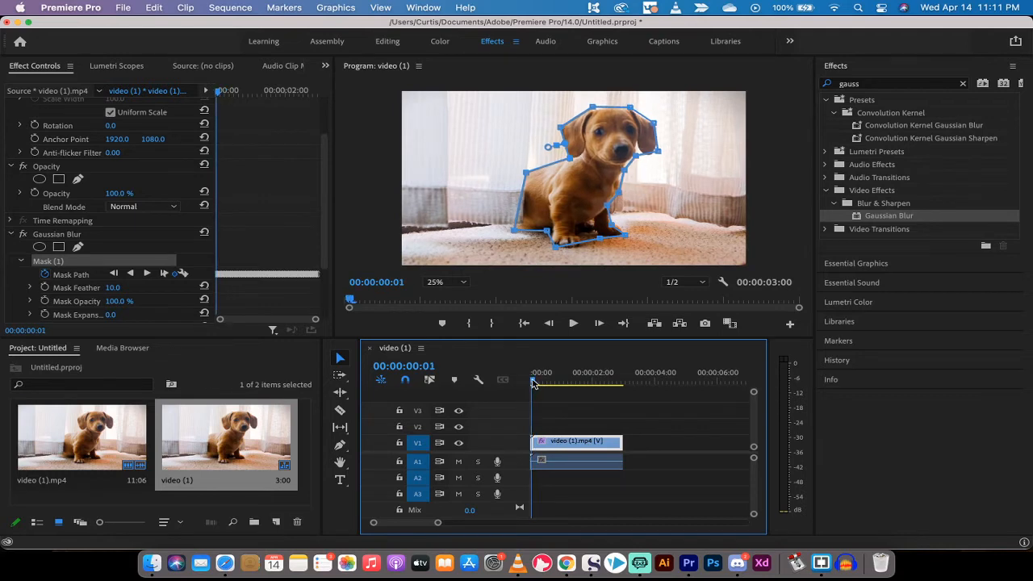
left_click(545, 383)
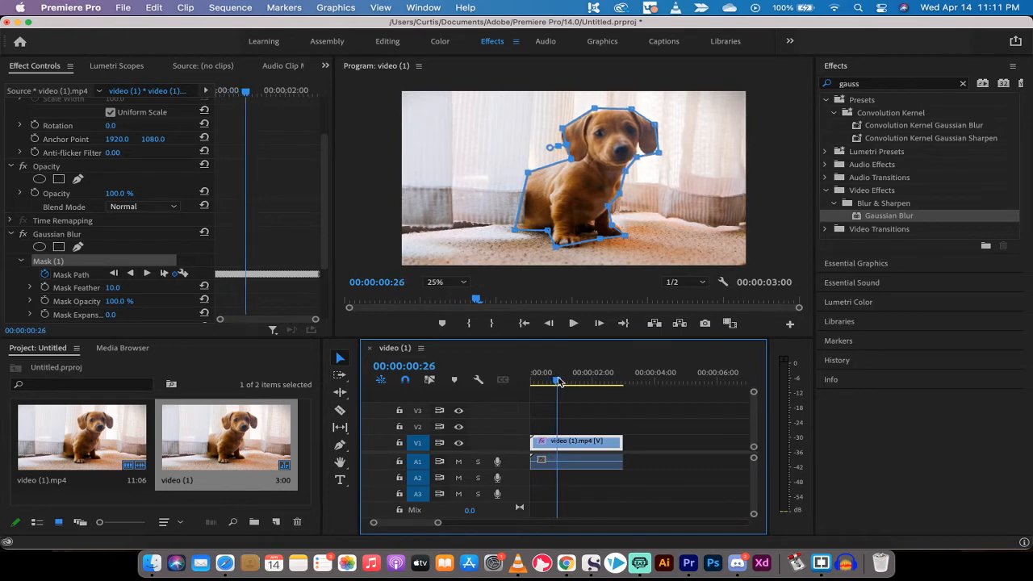
left_click(569, 379)
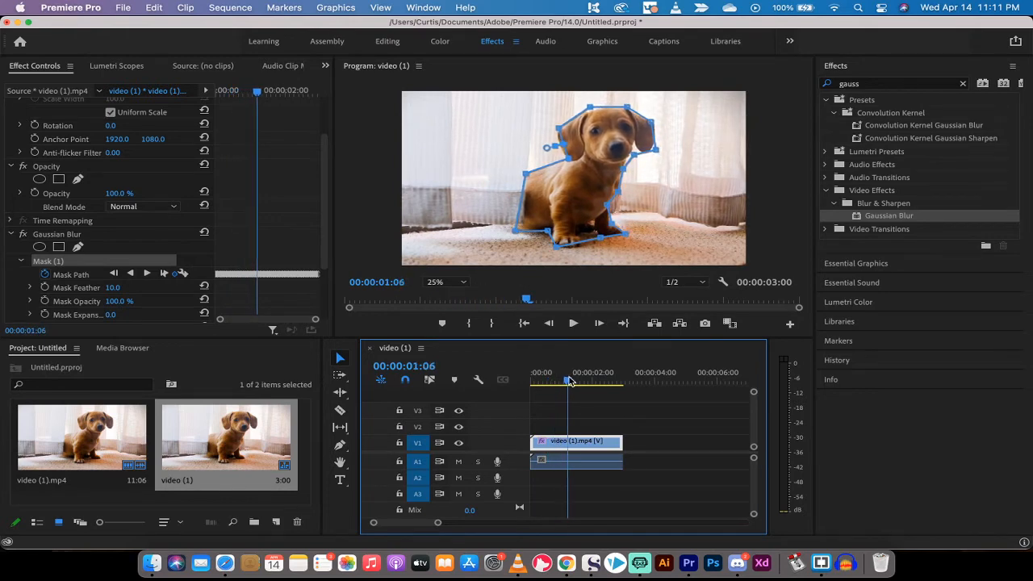
left_click(575, 381)
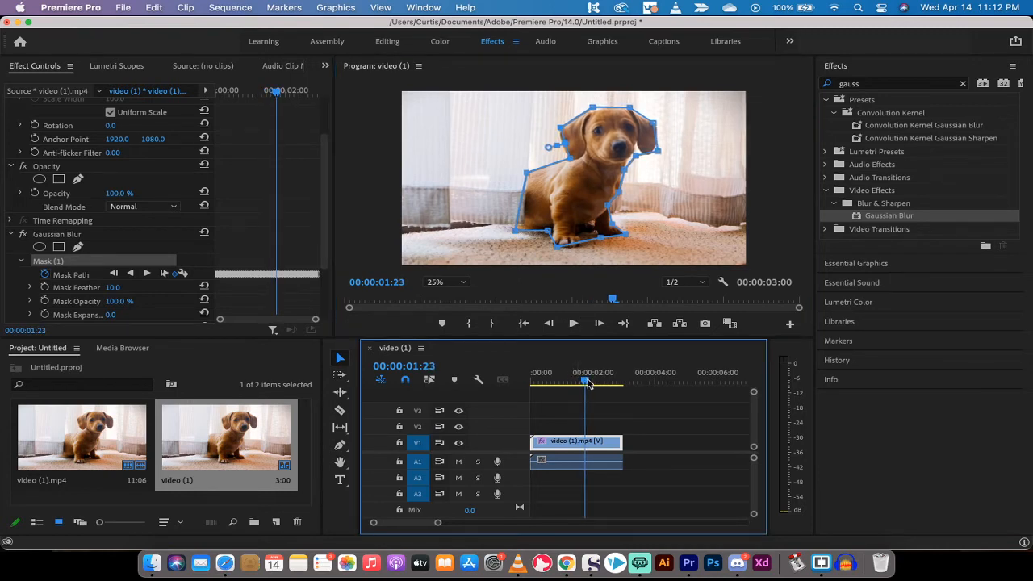
left_click_drag(586, 381, 594, 381)
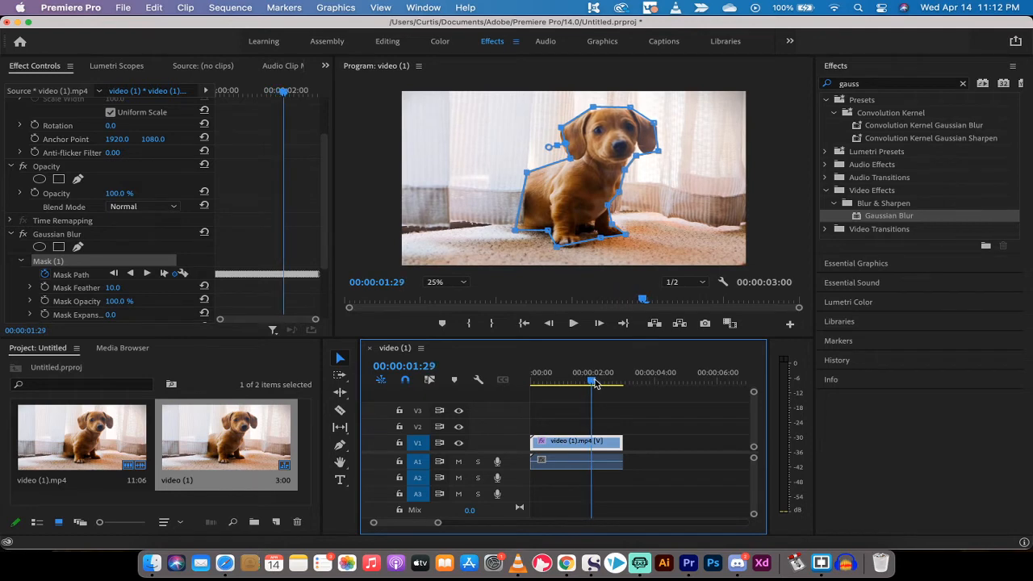
left_click_drag(593, 380, 605, 380)
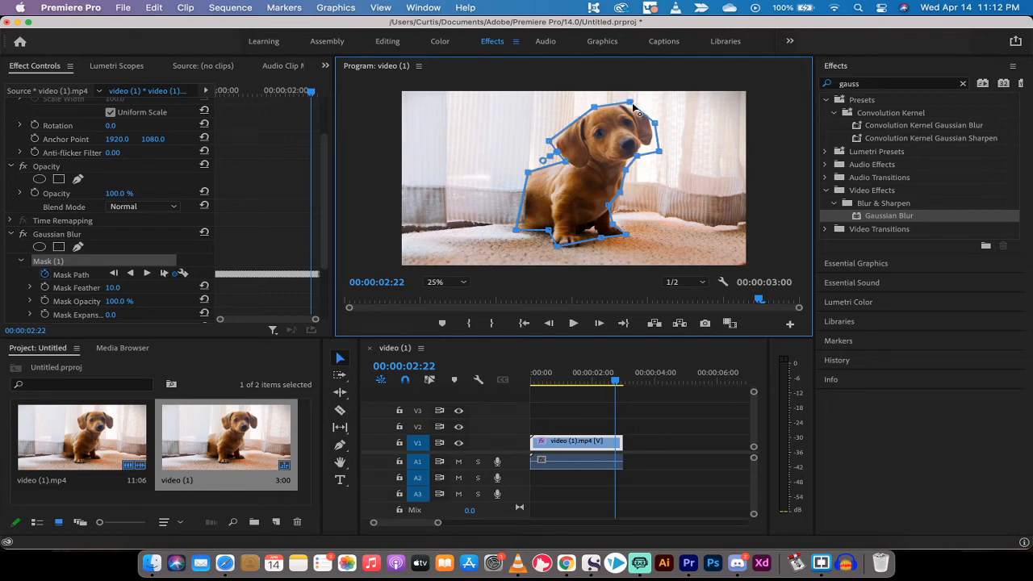
- Reshape the mask around the puppy's head and refit it on the last frame
left_click_drag(634, 109, 658, 125)
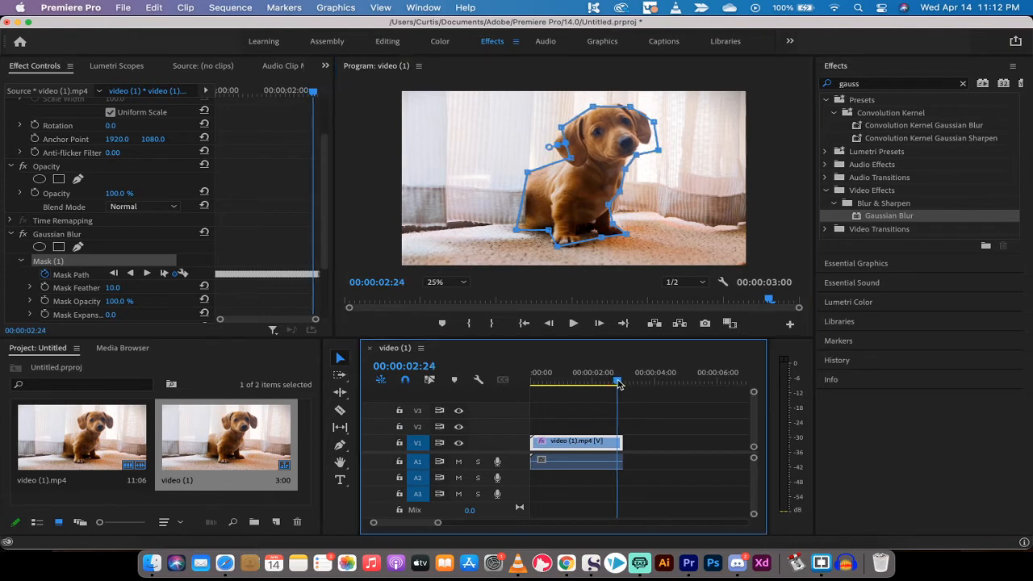
mouse_move(598, 323)
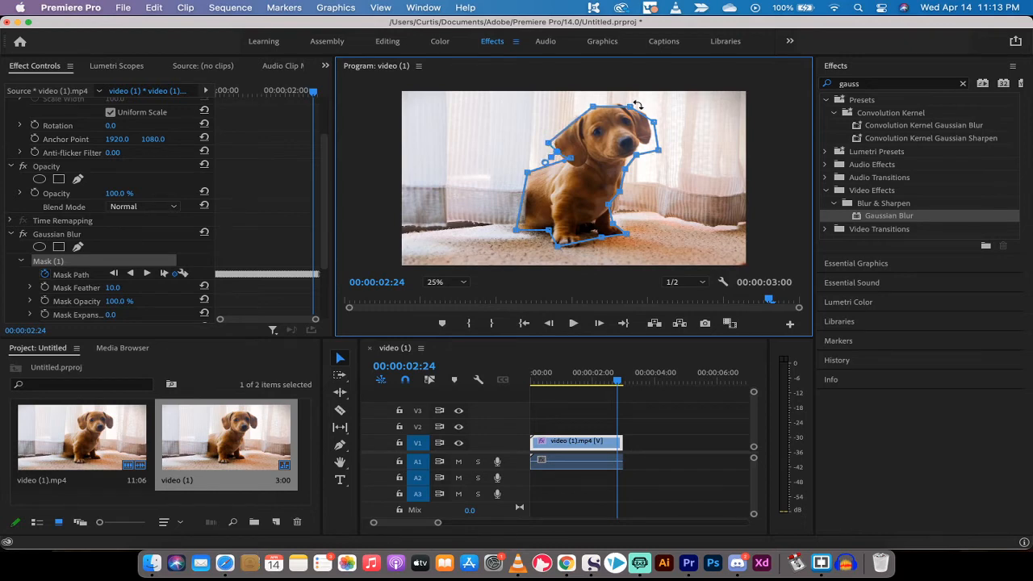
mouse_move(629, 103)
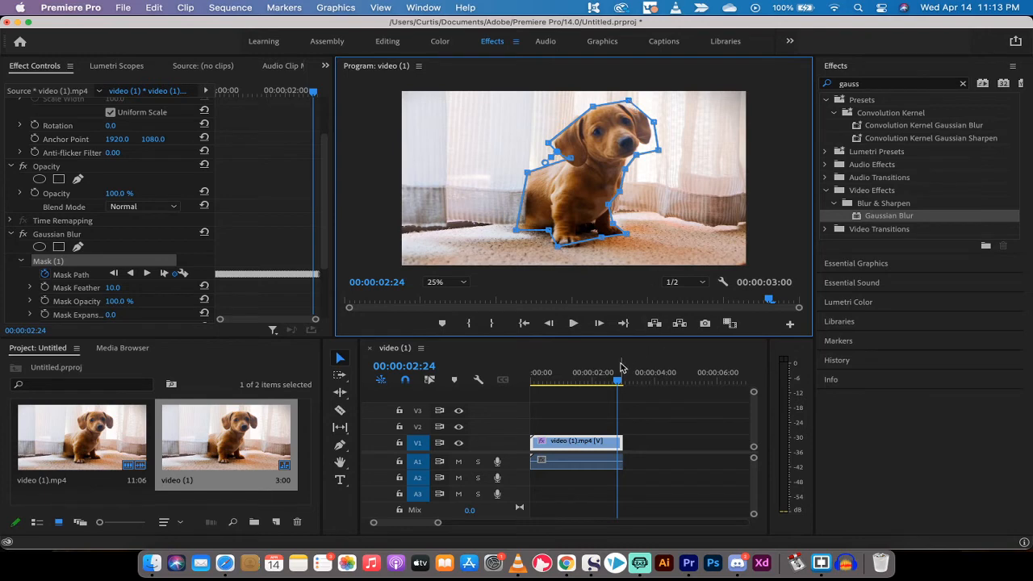
left_click(622, 380)
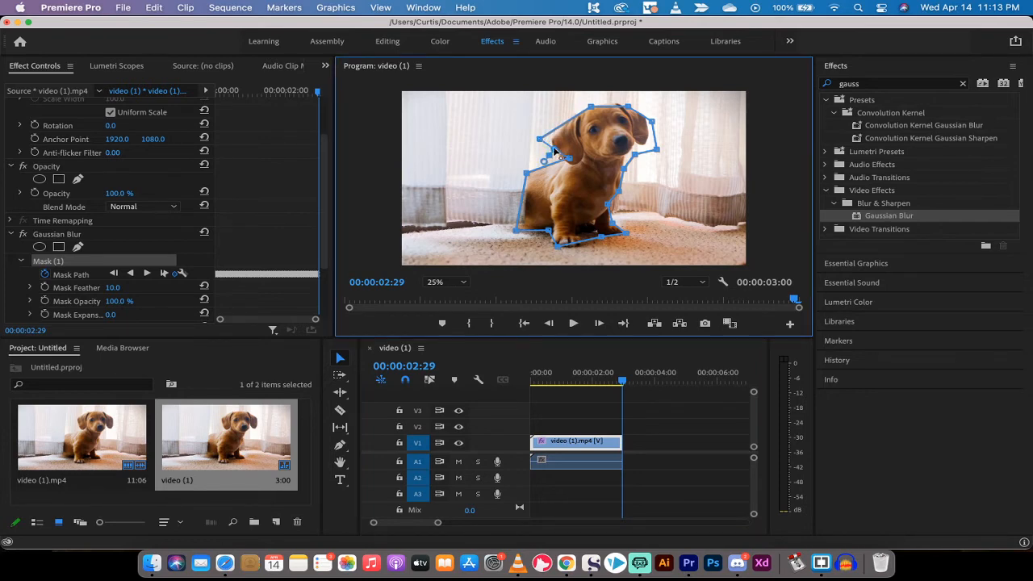
left_click_drag(545, 135, 549, 159)
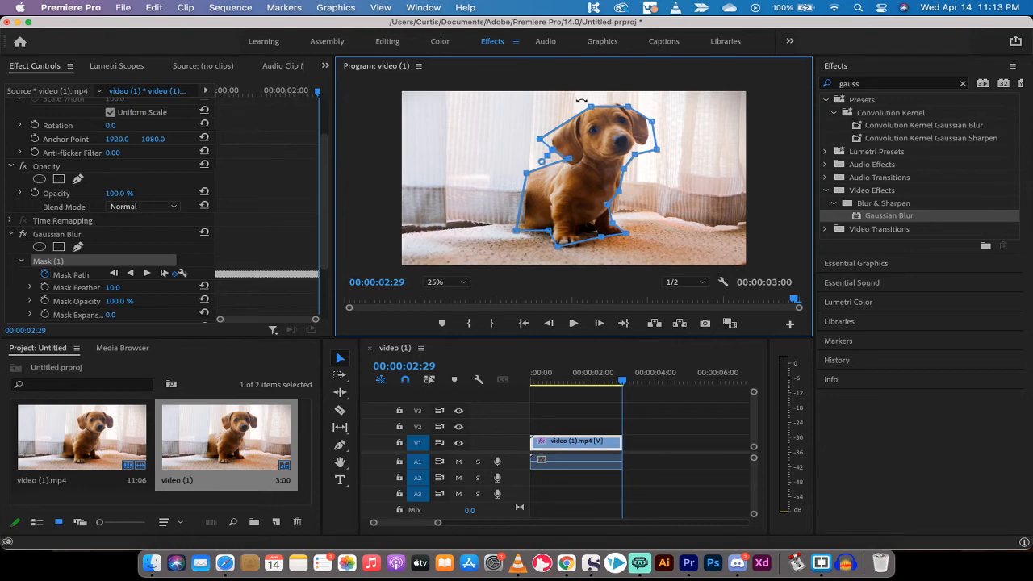
mouse_move(625, 105)
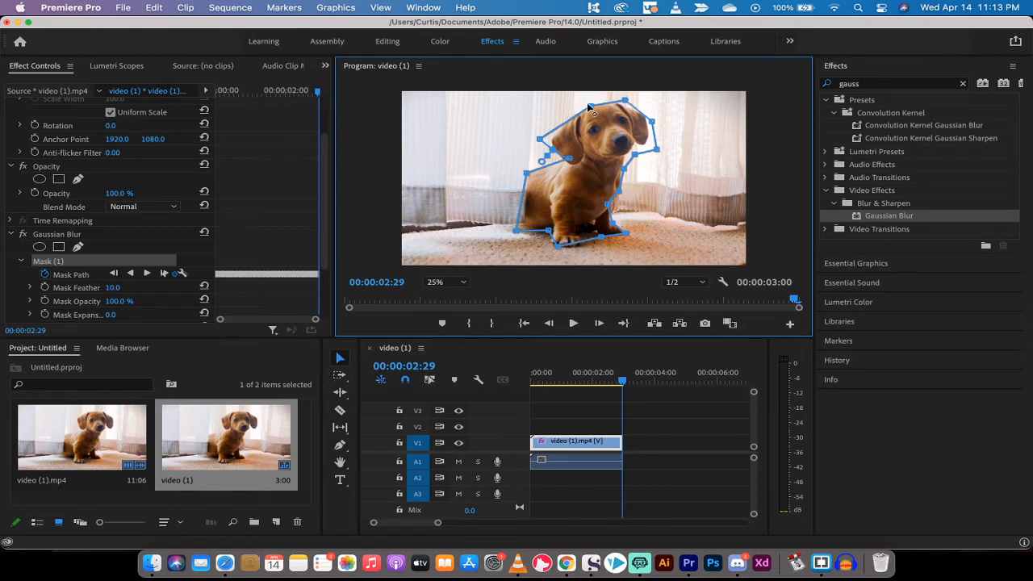
mouse_move(659, 153)
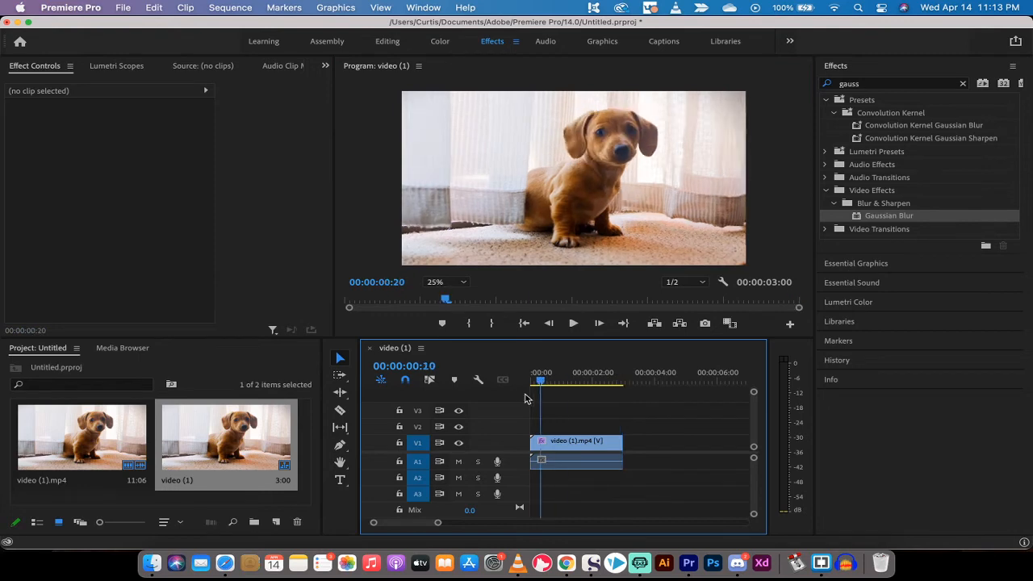
- Select the clip's Mask (1), play and scrub the clip, then return to the start
left_click(575, 441)
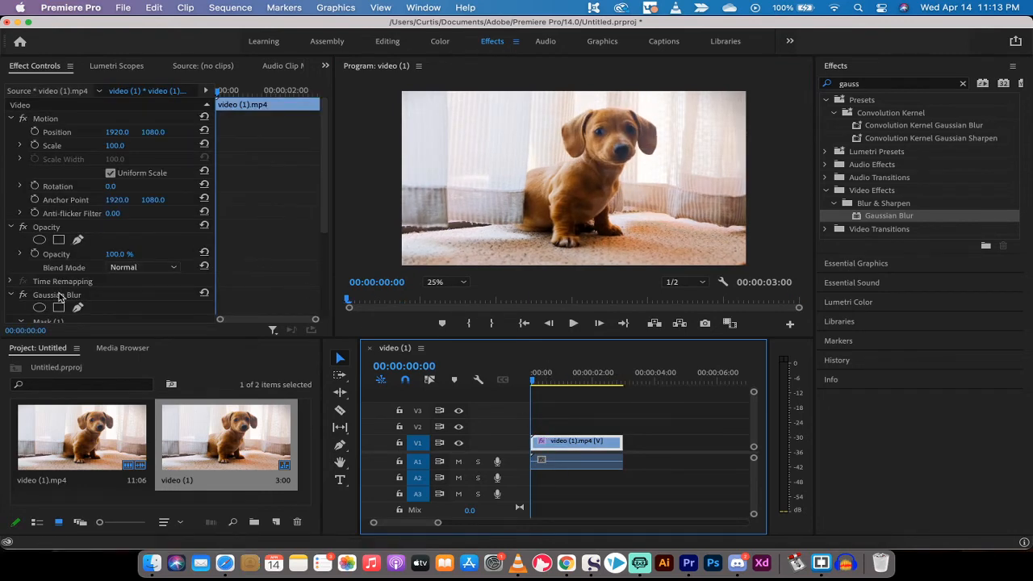
scroll("down", 3)
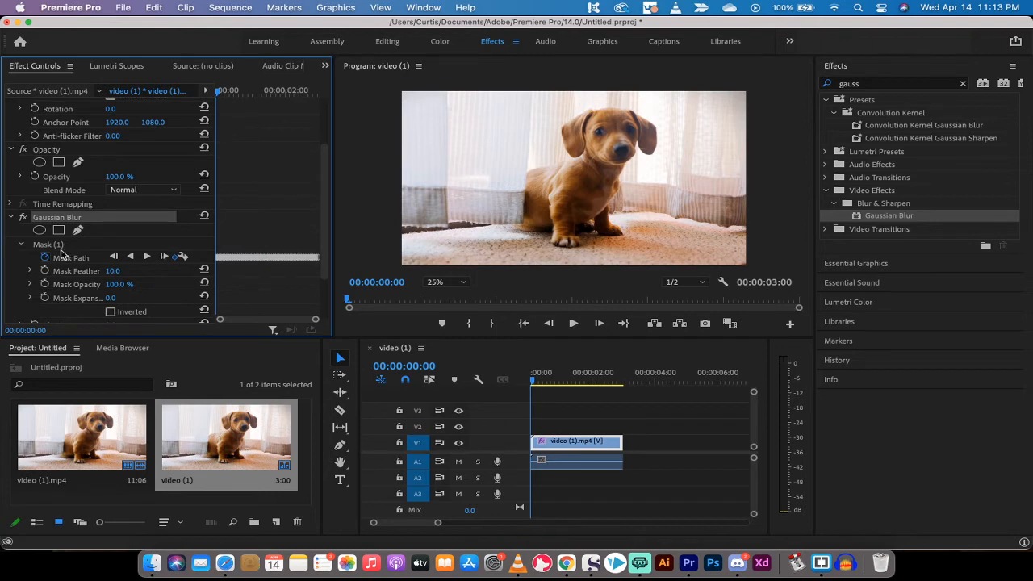
left_click(47, 244)
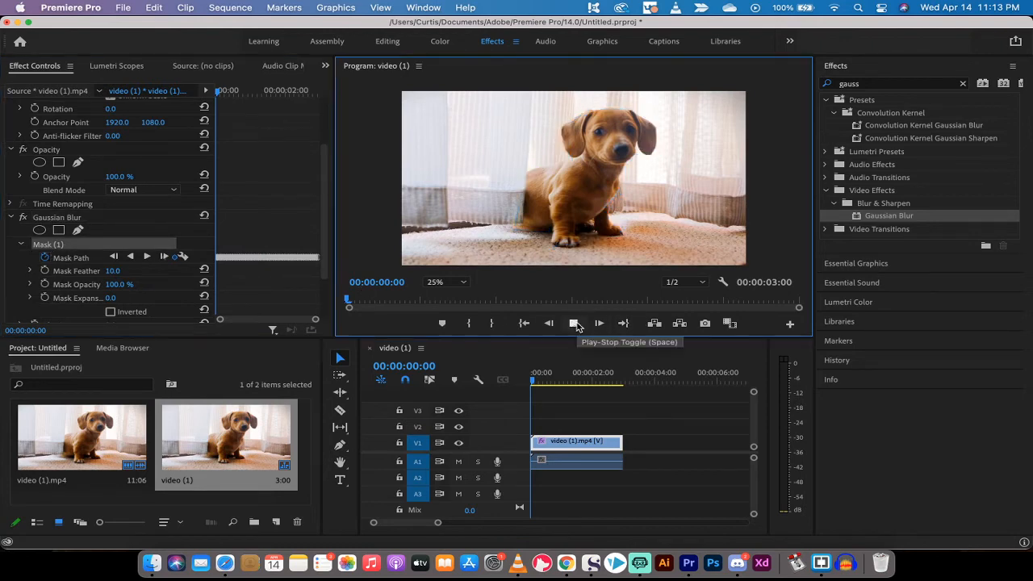
left_click(598, 323)
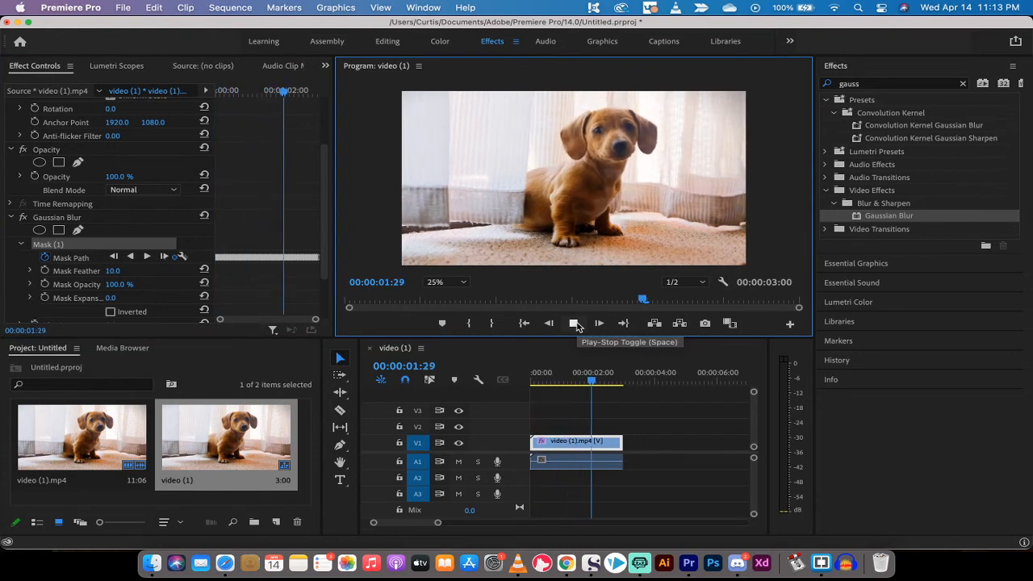
left_click(574, 323)
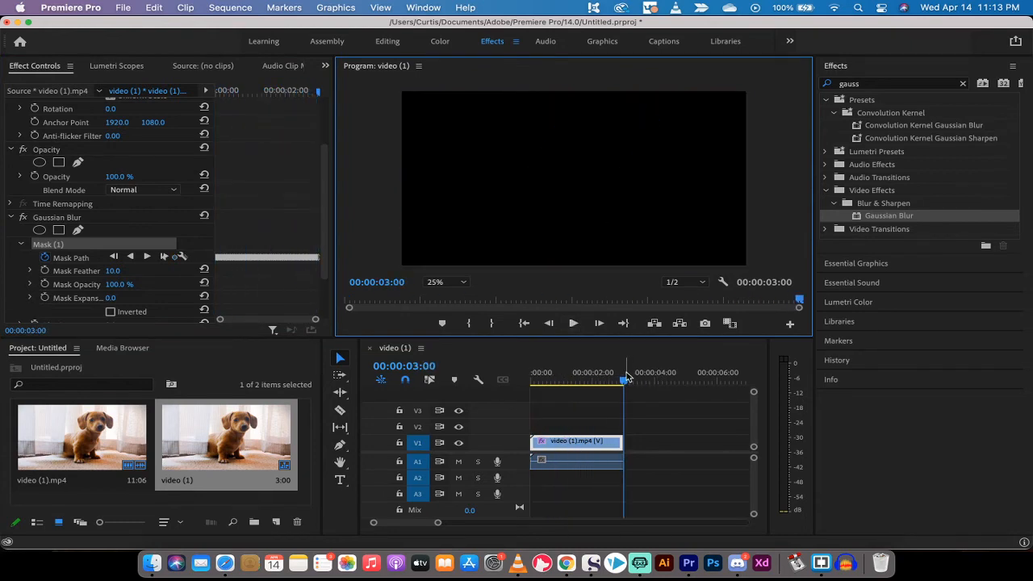
left_click_drag(624, 380, 613, 379)
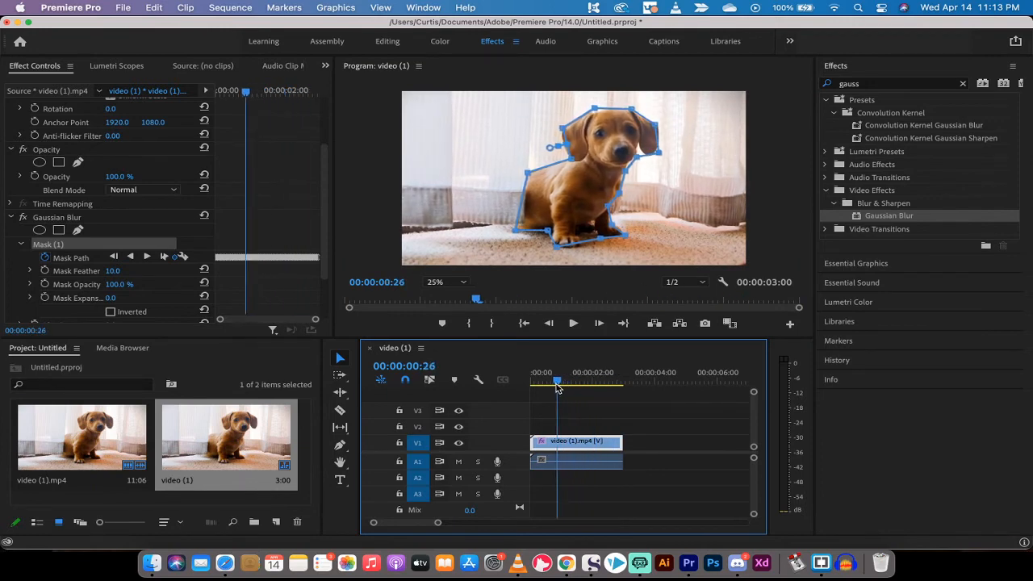
left_click(531, 383)
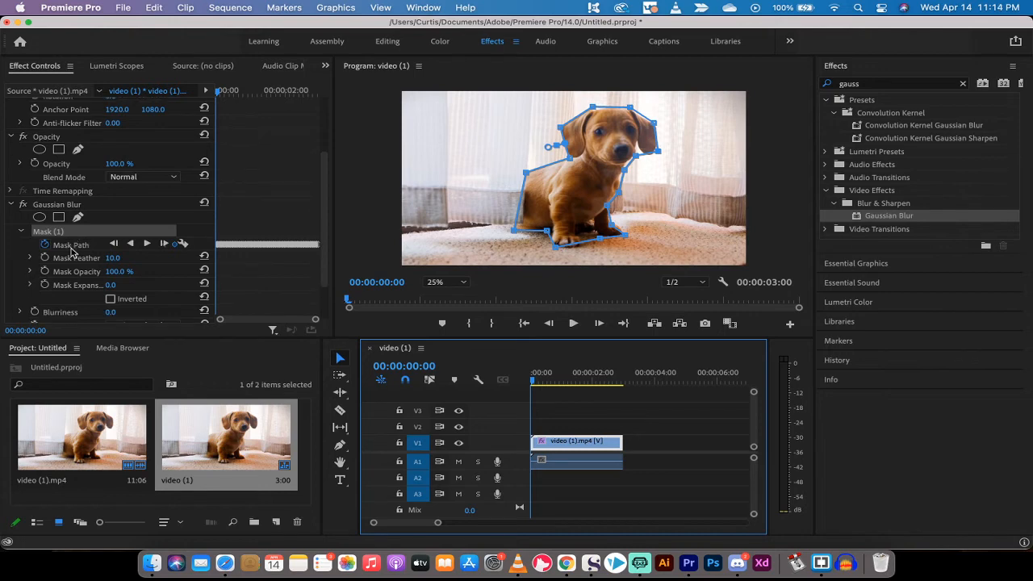
- Tick Inverted under Mask (1) so the blur targets the background
scroll("down", 3)
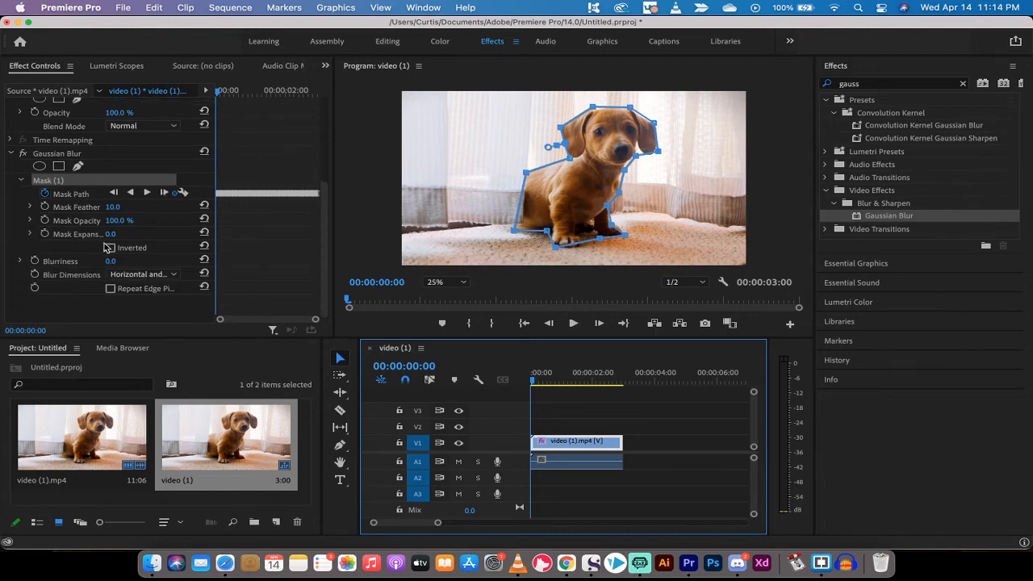
left_click(110, 247)
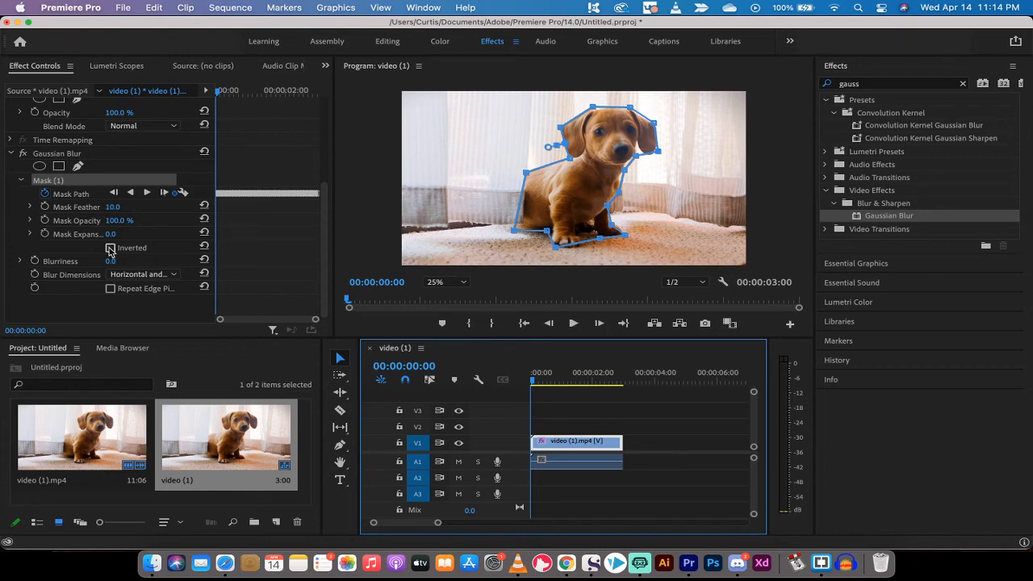
left_click(110, 248)
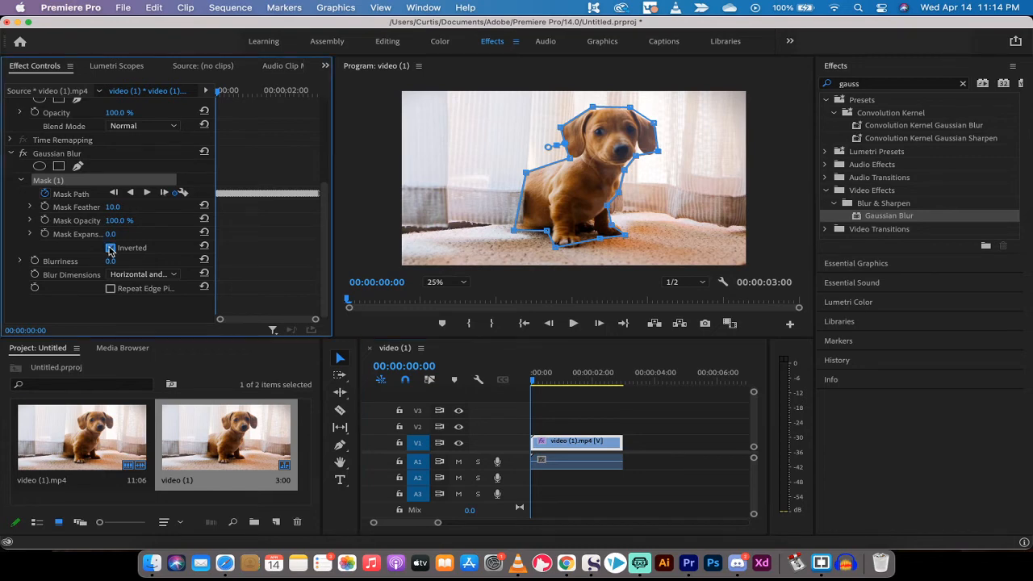
left_click(111, 248)
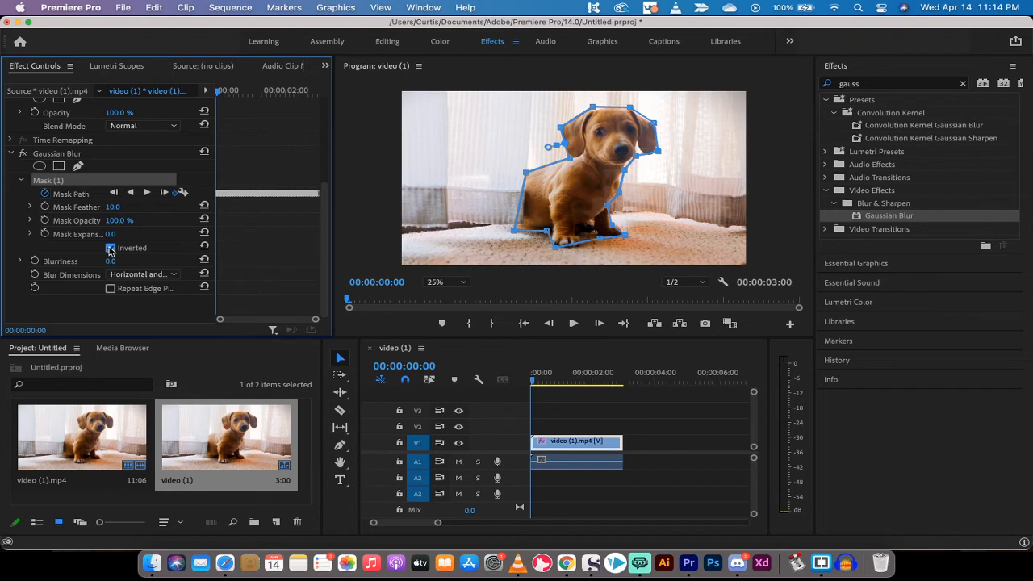
left_click(110, 248)
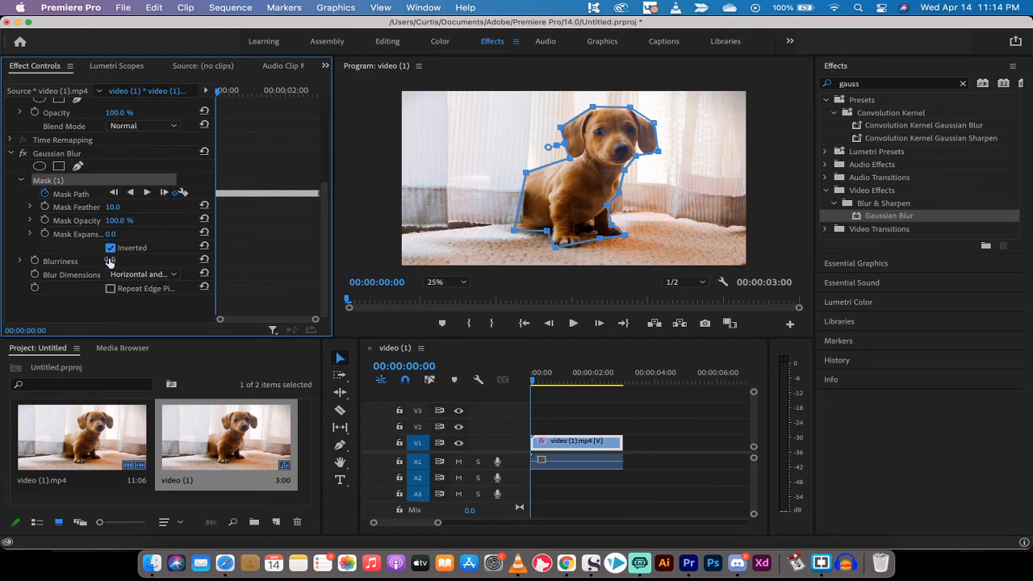
- Raise the Gaussian Blur Blurriness to 52 in Effect Controls
left_click(110, 248)
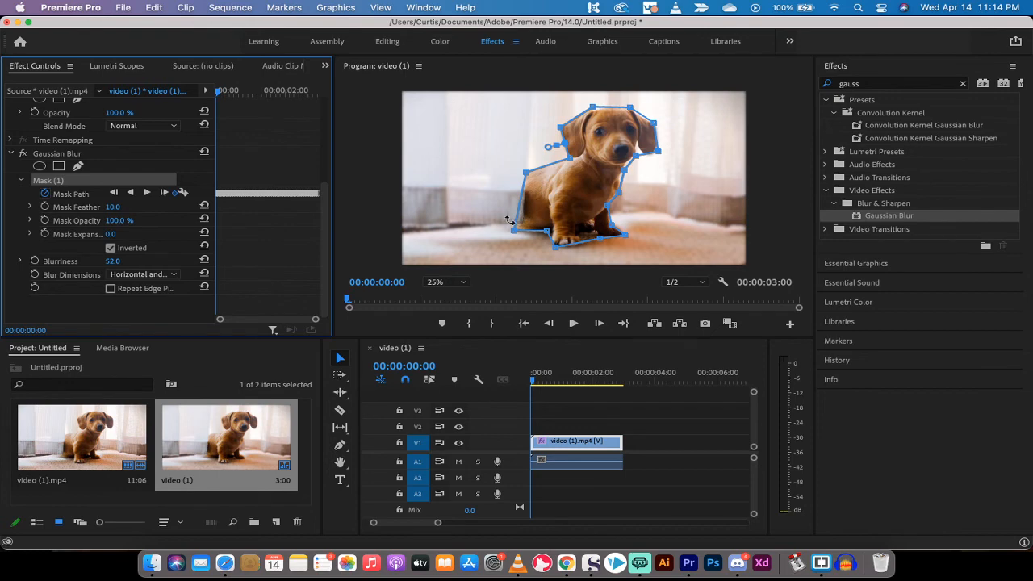
mouse_move(617, 234)
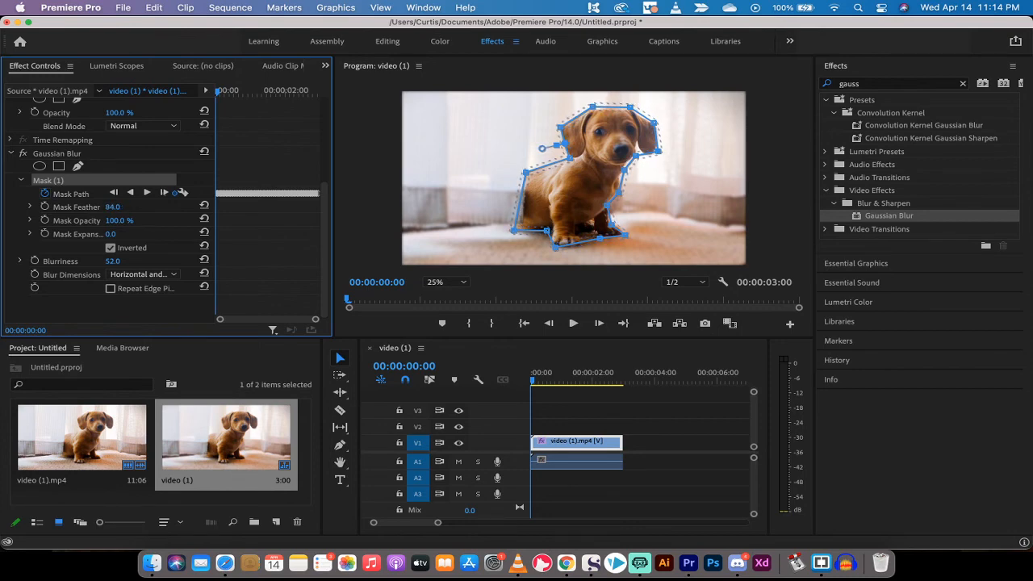
- Lower the Gaussian Blur mask feather to 84 so the puppy blends smoothly
left_click_drag(113, 207, 105, 206)
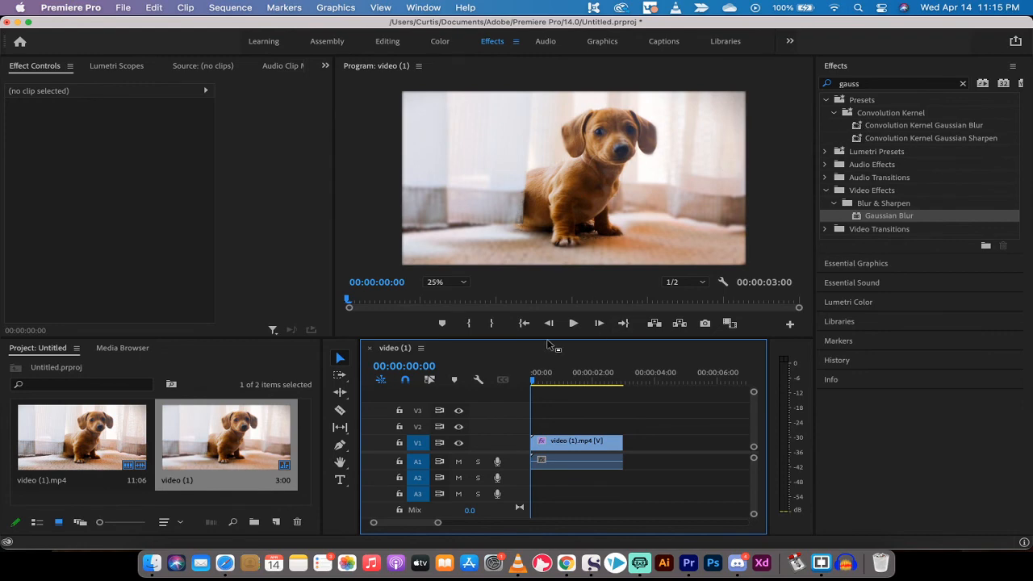
left_click(573, 322)
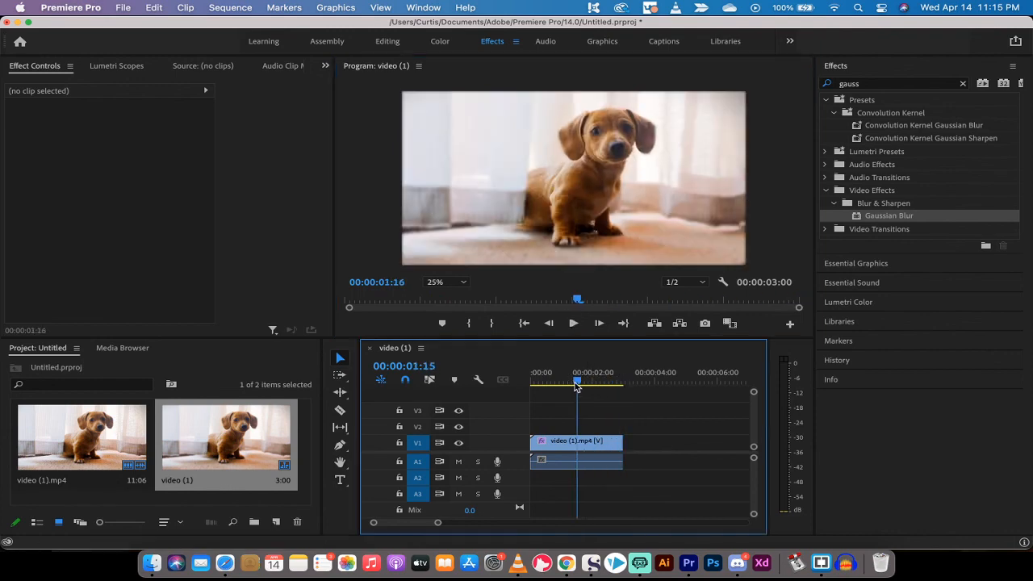
left_click(575, 441)
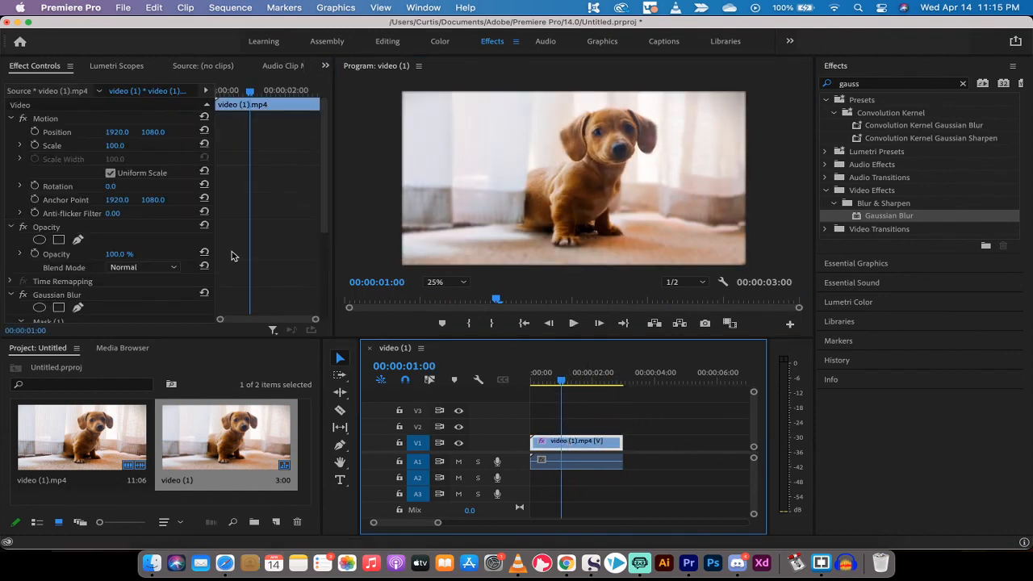
left_click(56, 294)
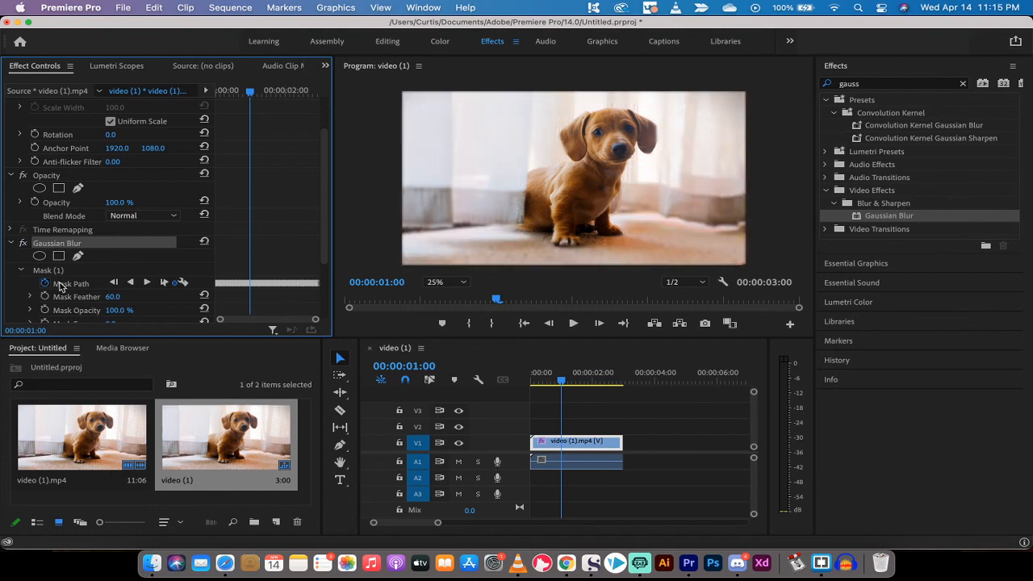
scroll("down", 3)
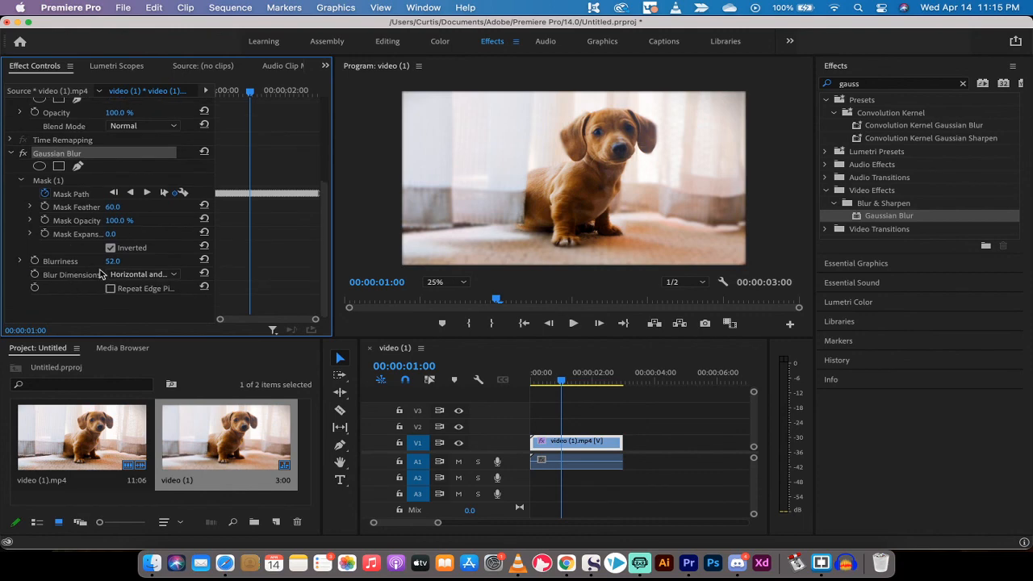
left_click_drag(113, 260, 121, 260)
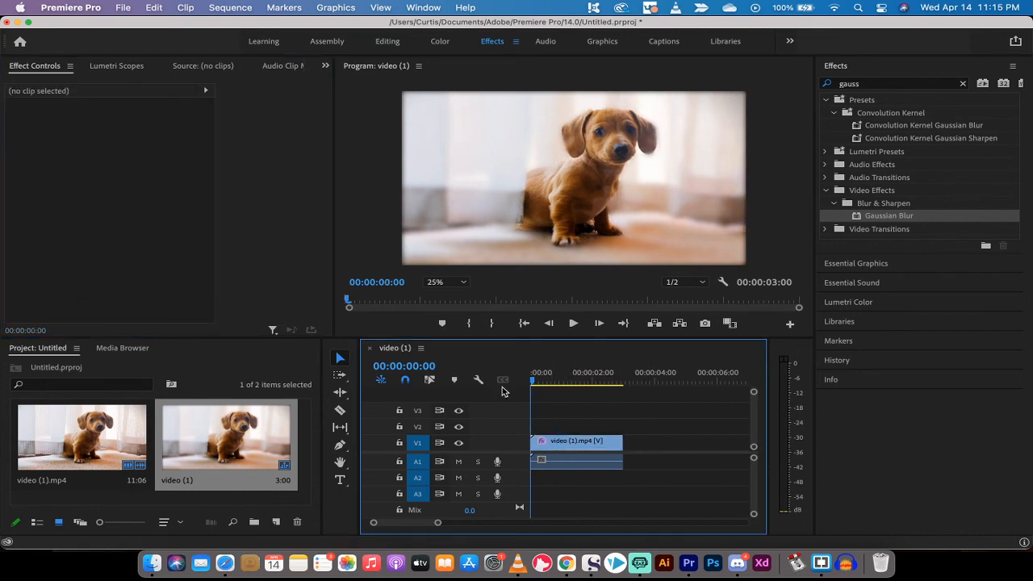
left_click(587, 372)
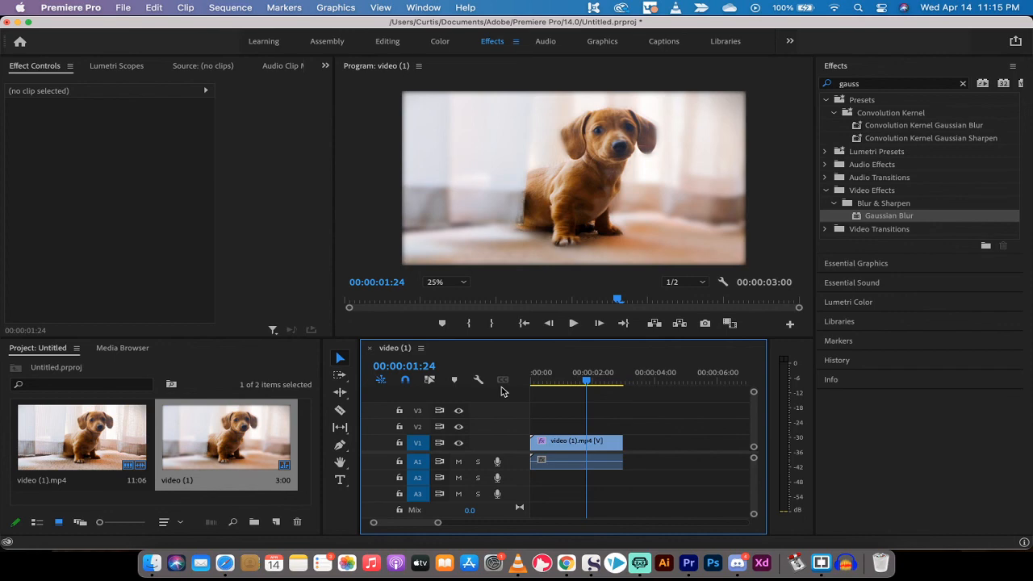
mouse_move(732, 535)
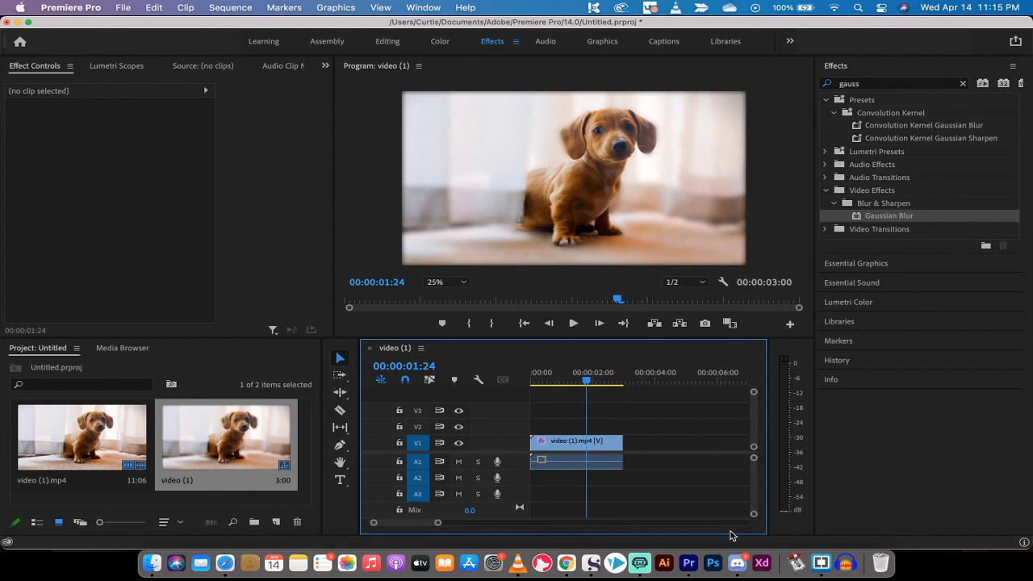
mouse_move(664, 562)
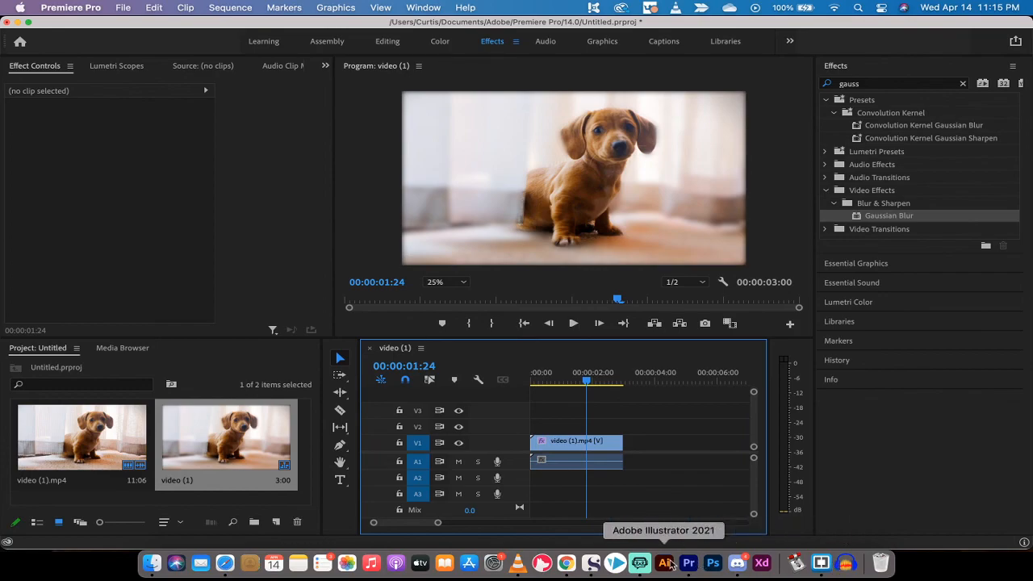